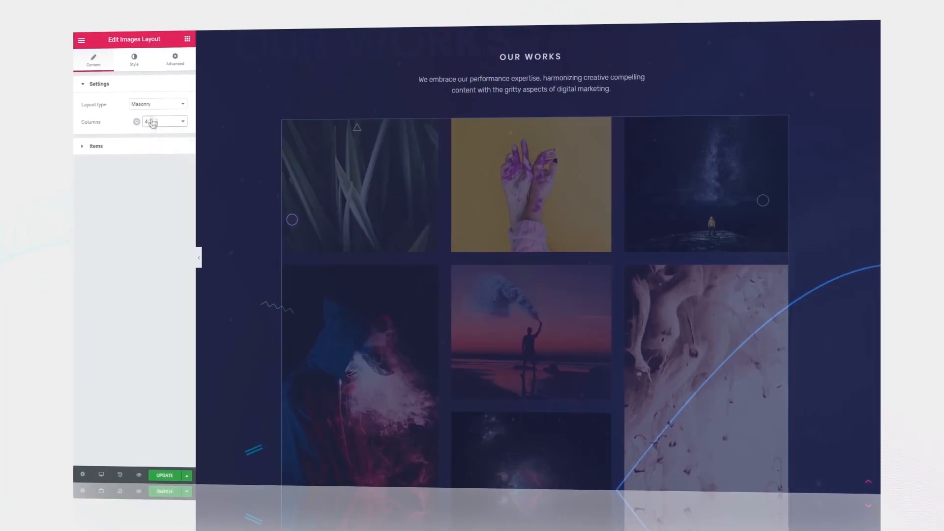
Set the gallery layout to Justify and insert the ready-made Services section from the library.
left_click(156, 104)
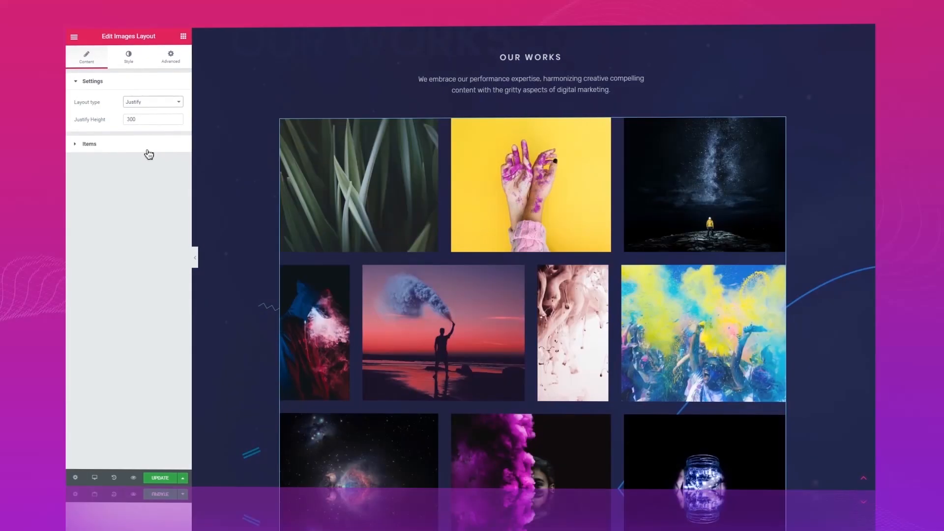
scroll("down", 3)
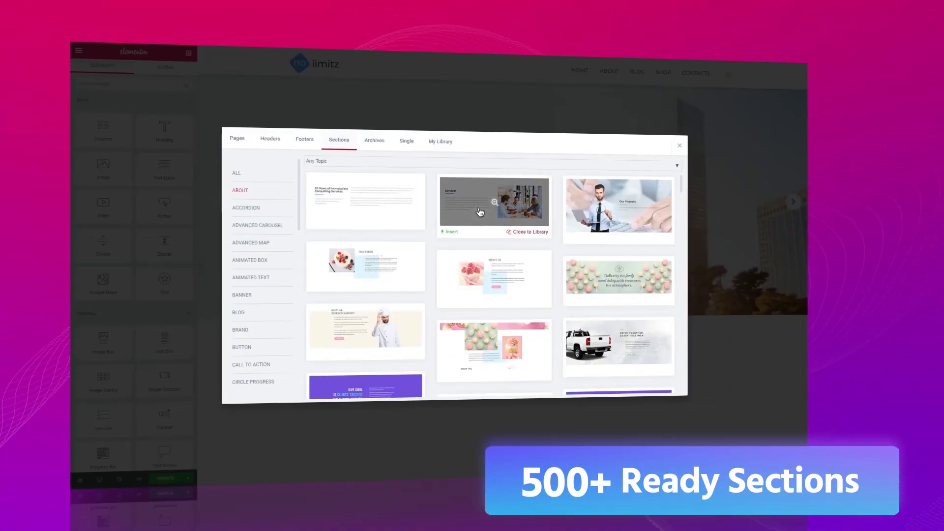
left_click(450, 233)
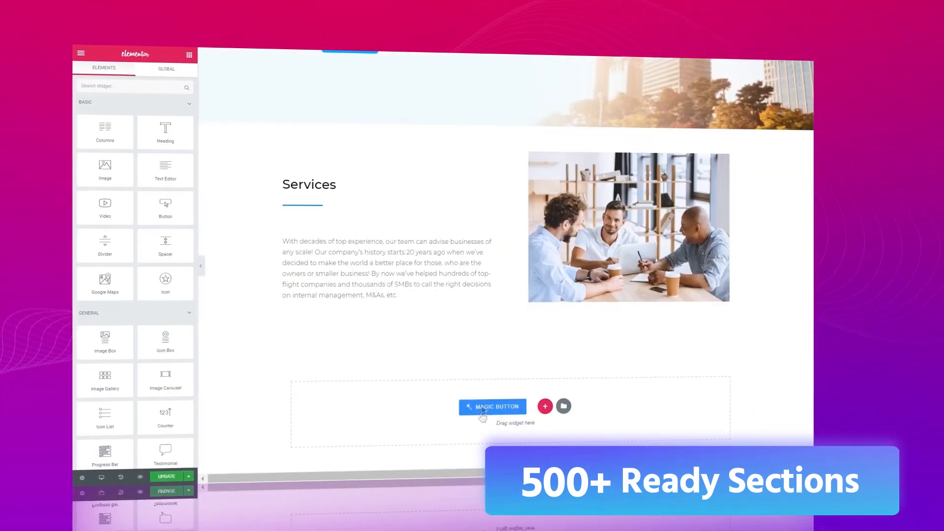
left_click(544, 407)
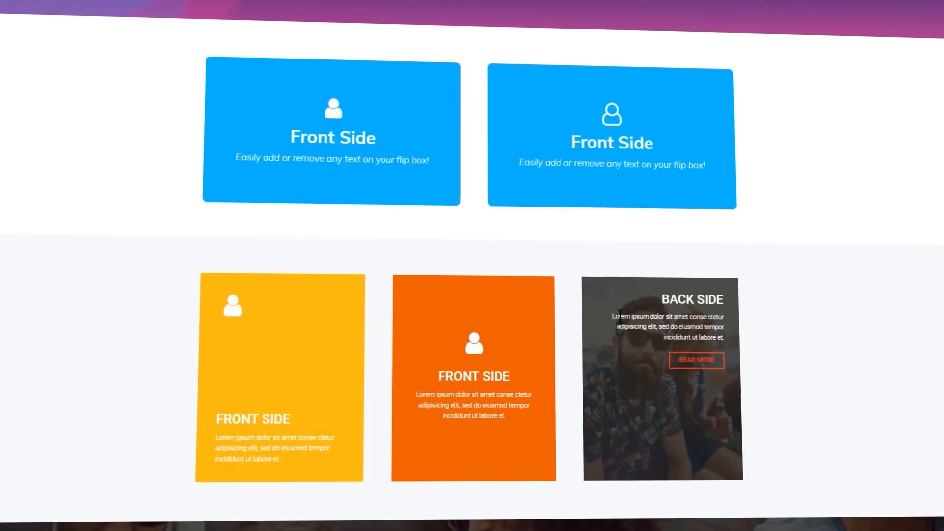
Leave the Elementor promo for the YouTube tutorial page and show the menu's multimedia dropdown.
left_click(351, 34)
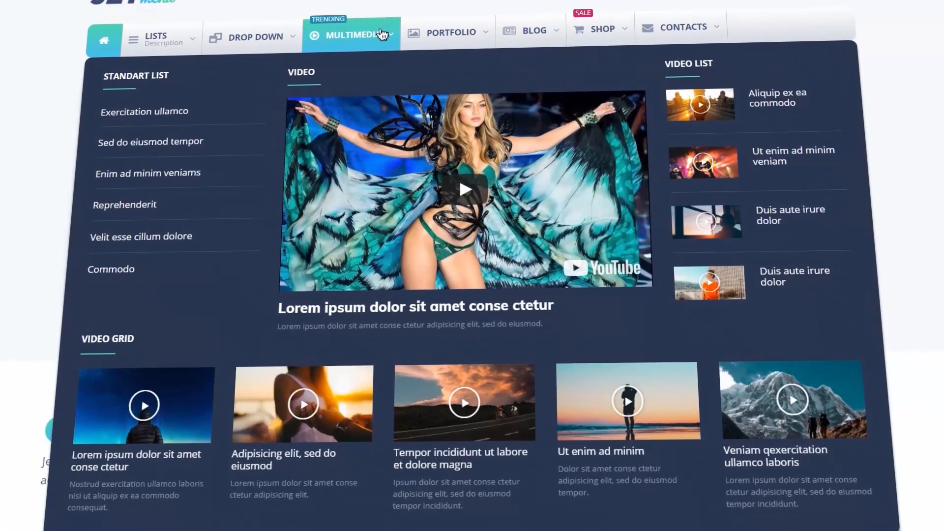
left_click(463, 190)
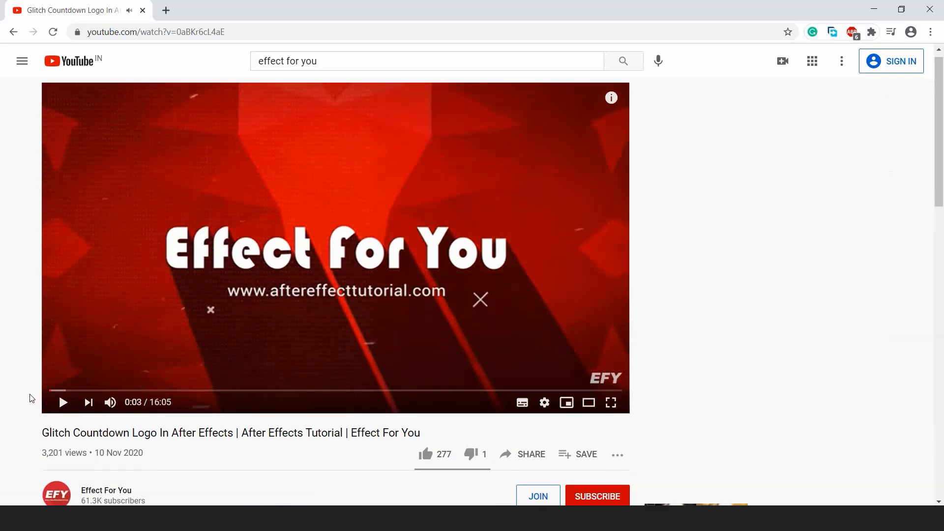
Expand the full description of the Glitch Countdown Logo tutorial video.
scroll("down", 3)
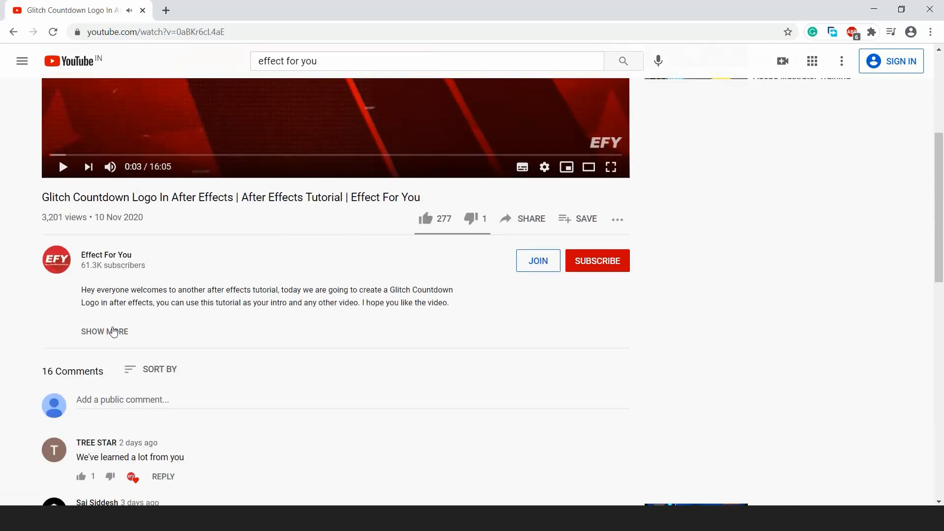
left_click(104, 332)
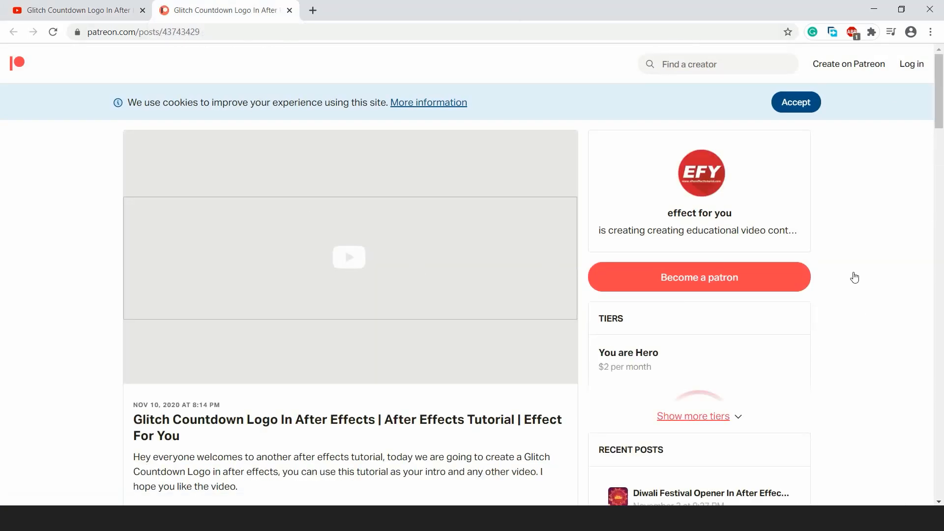
Scroll the Patreon post down to the Glitch Countdown Logo tutorial folder zip attachment.
scroll("down", 3)
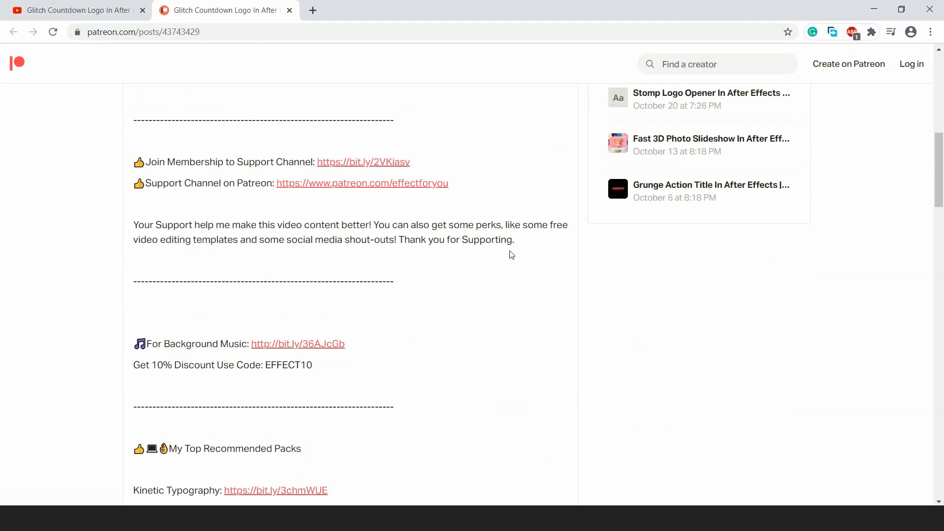
scroll("down", 3)
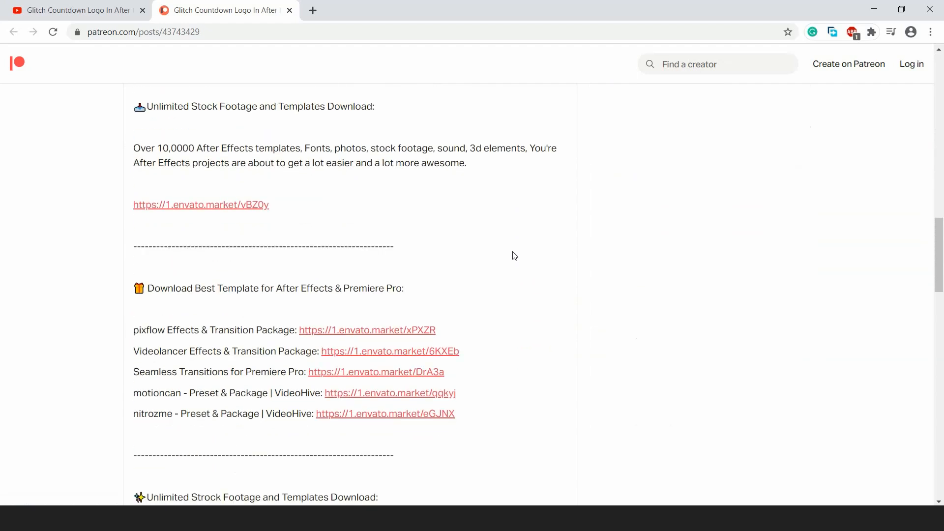
scroll("down", 3)
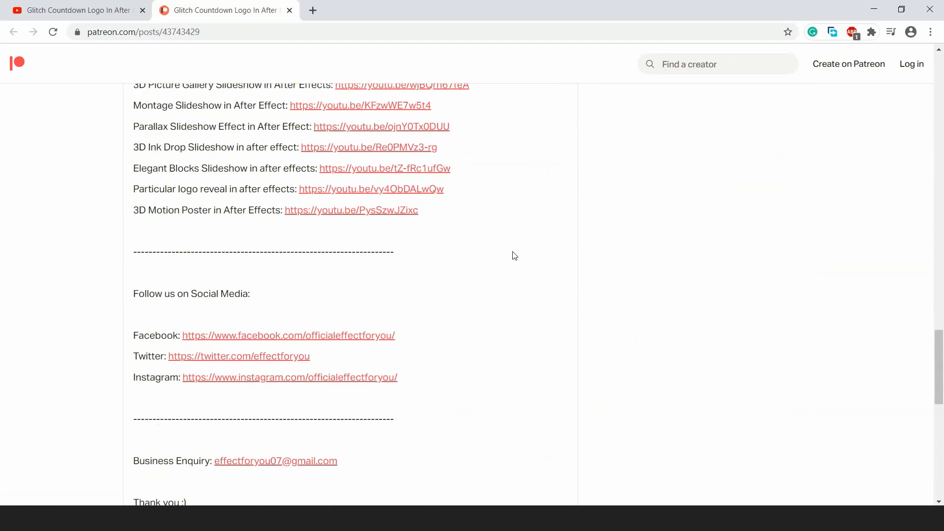
scroll("down", 3)
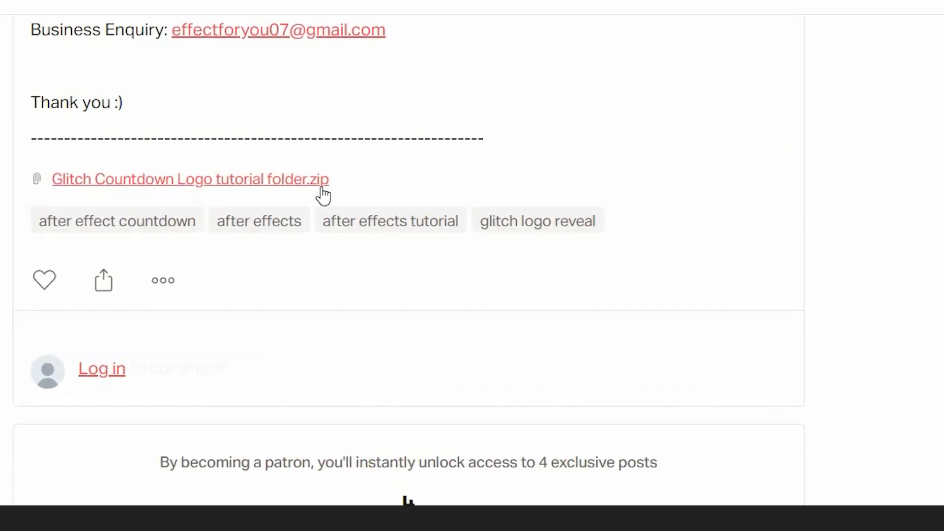
Download the tutorial folder zip, saving it to the Desktop as a finished browser download.
left_click(190, 179)
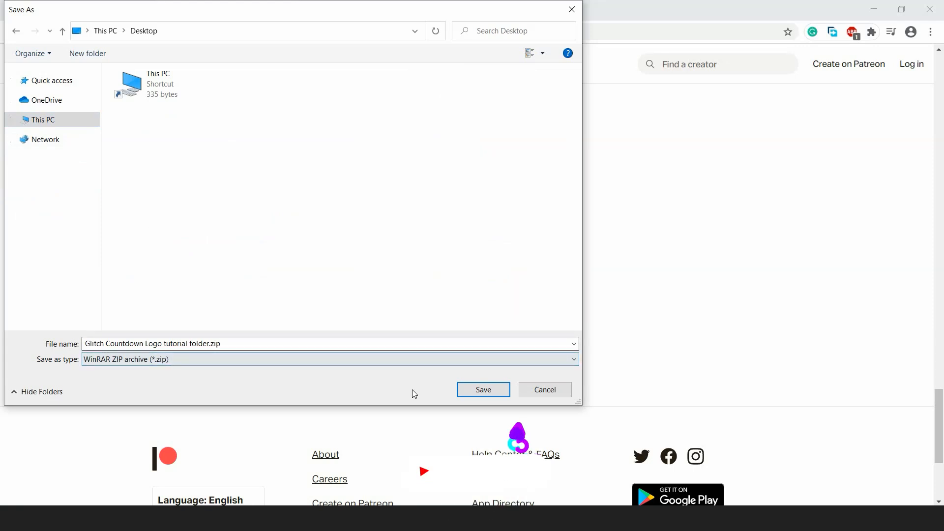
left_click(483, 389)
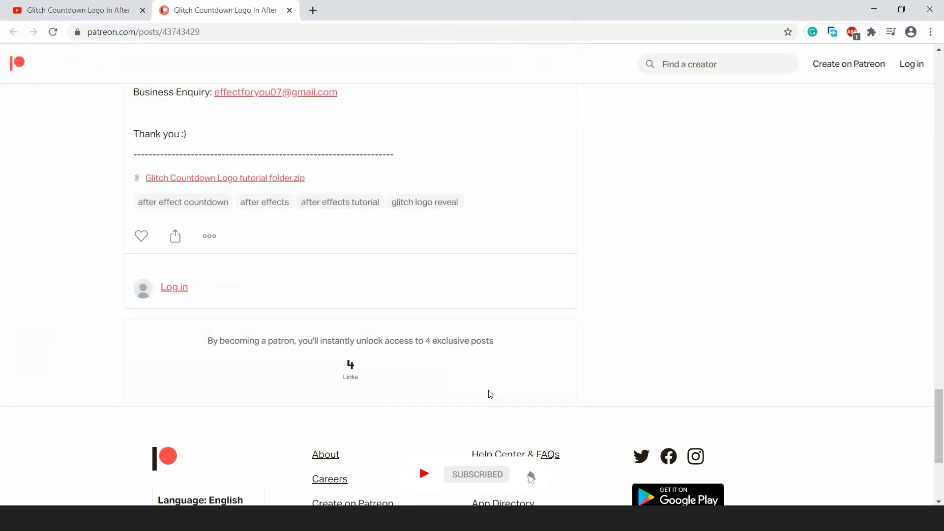
left_click(225, 178)
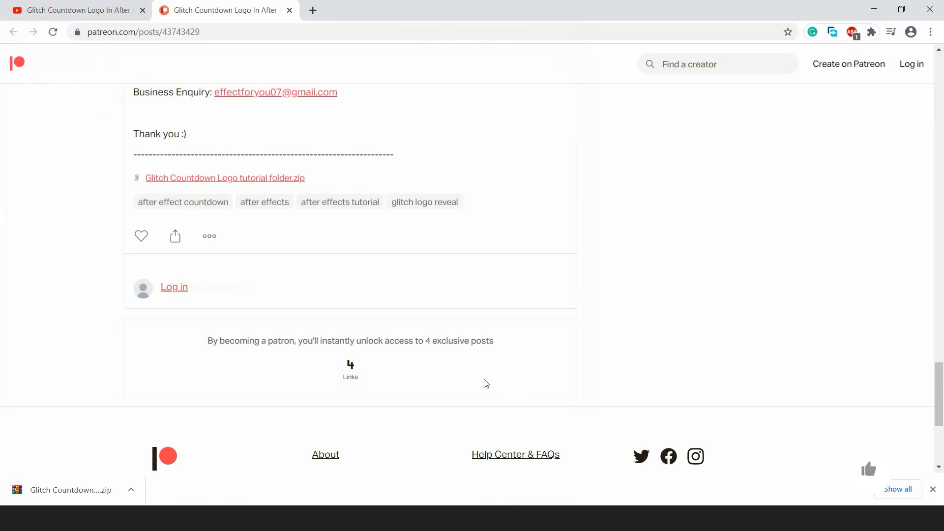
left_click(869, 469)
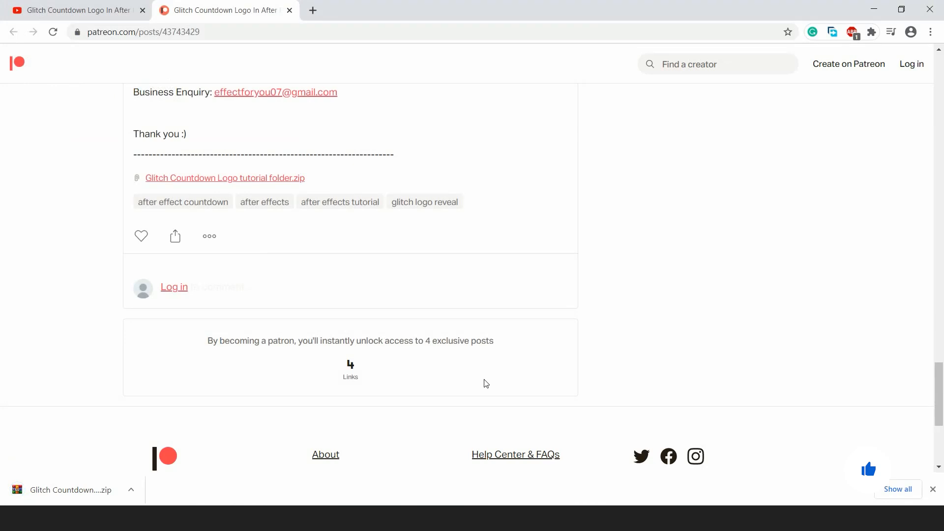
mouse_move(710, 297)
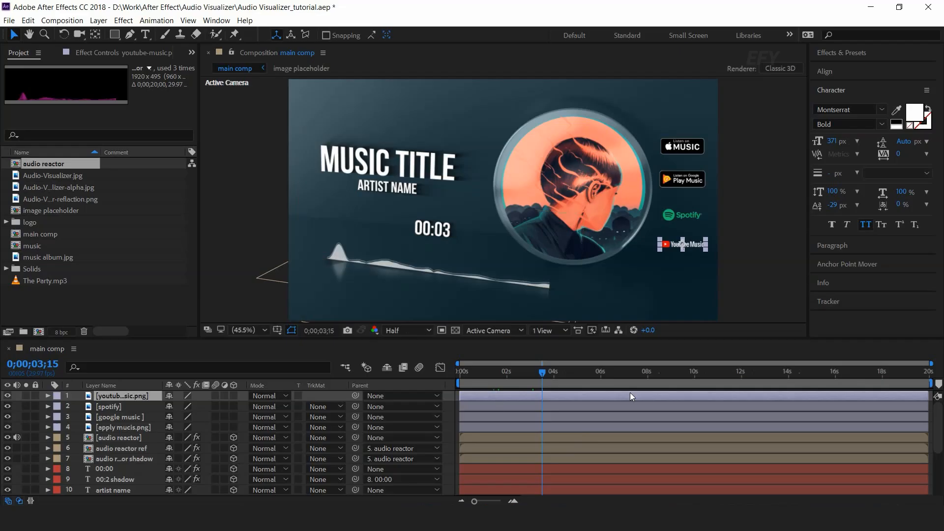
mouse_move(642, 404)
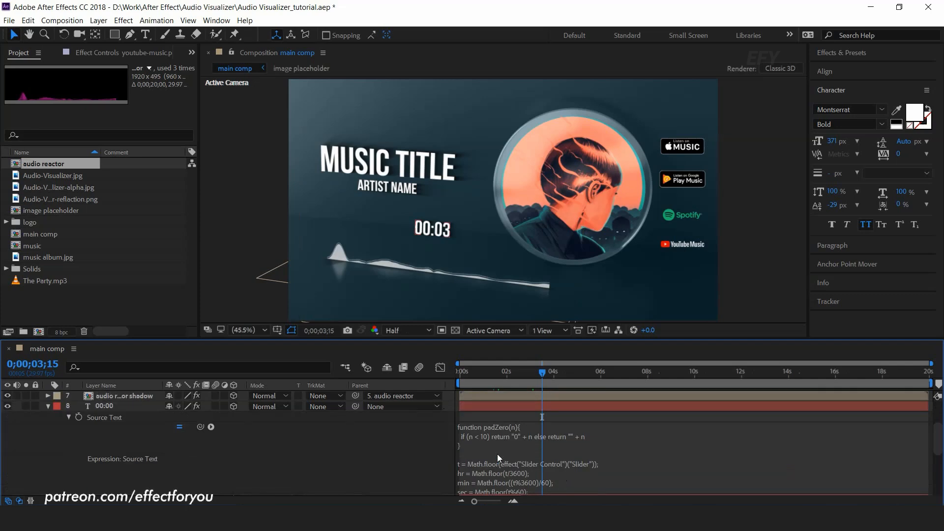
Scroll the timeline to the timer Source Text expressions and open the nested composition.
scroll("down", 3)
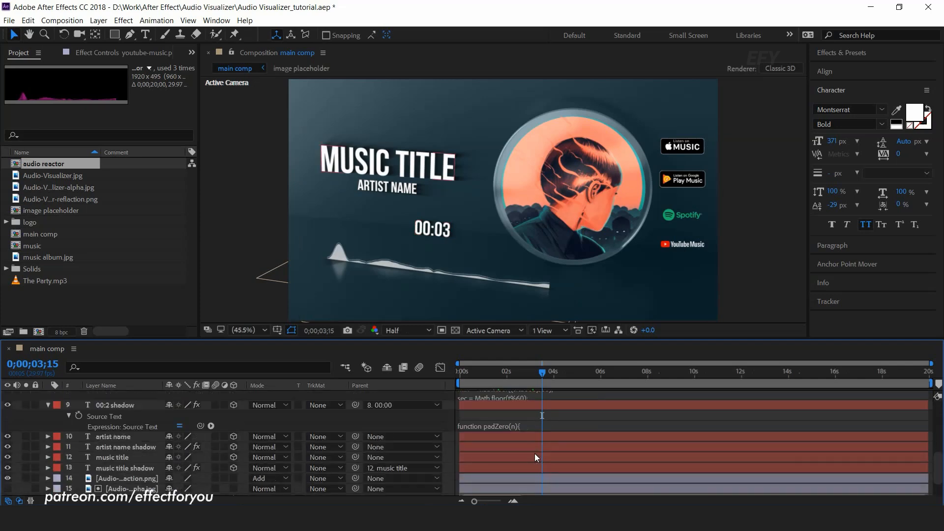
scroll("down", 3)
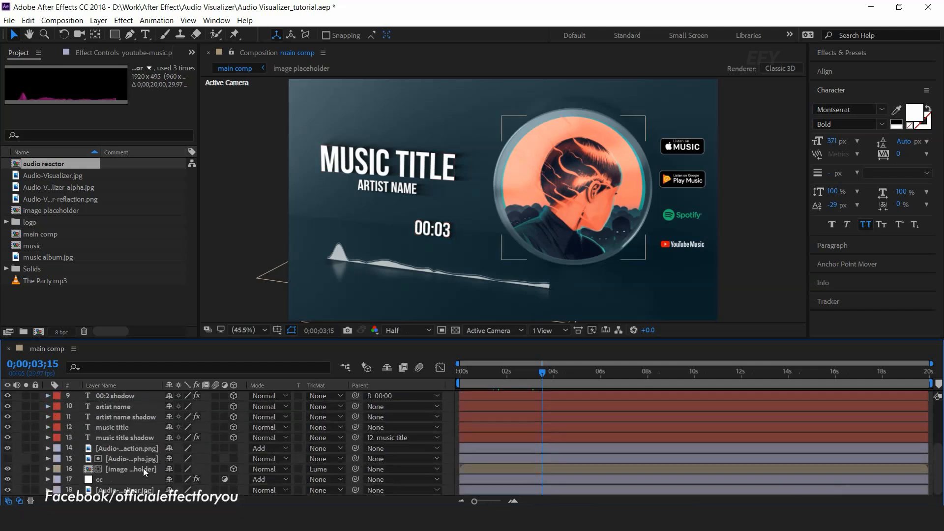
double_click(45, 163)
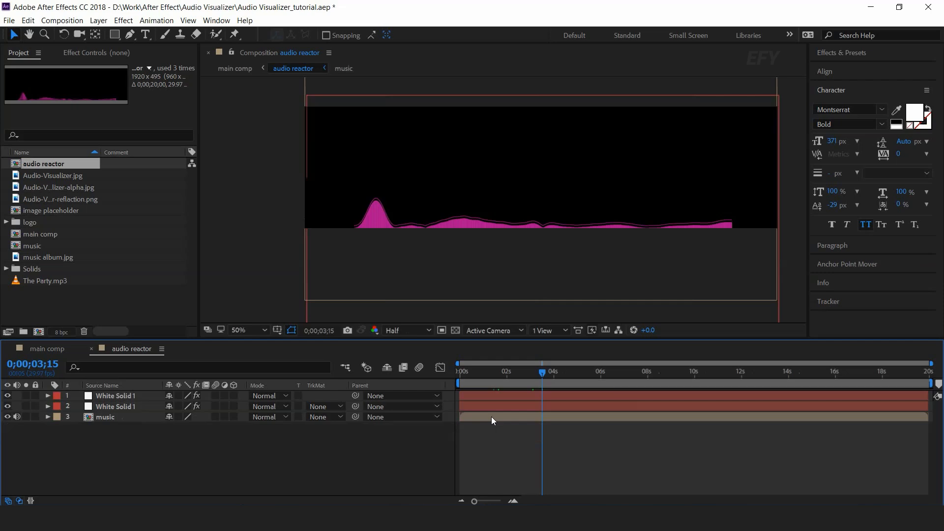
Select the White Solid 1 layer ready for the FX Console effect search.
left_click(114, 395)
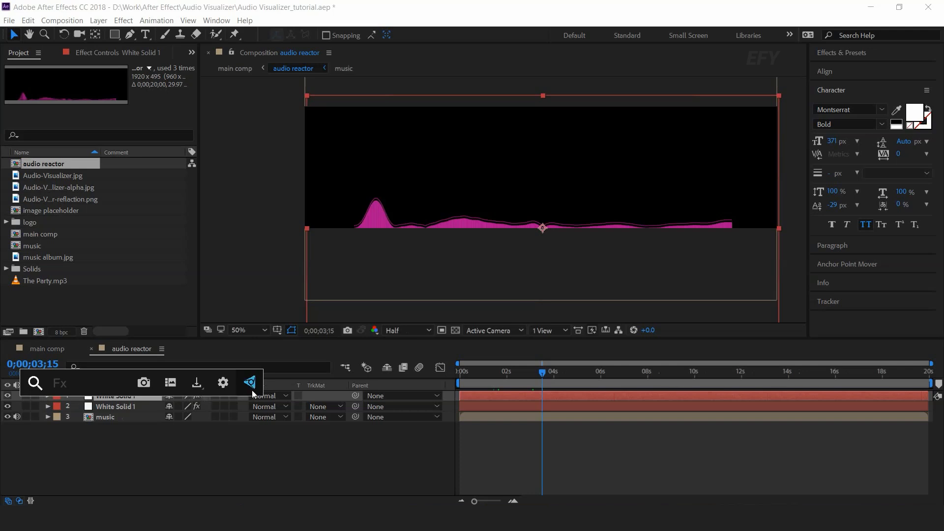
mouse_move(256, 395)
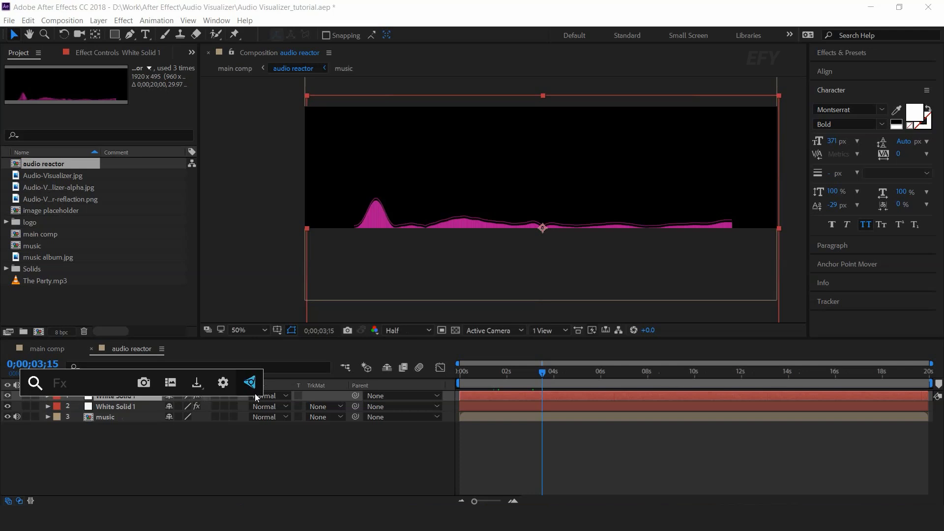